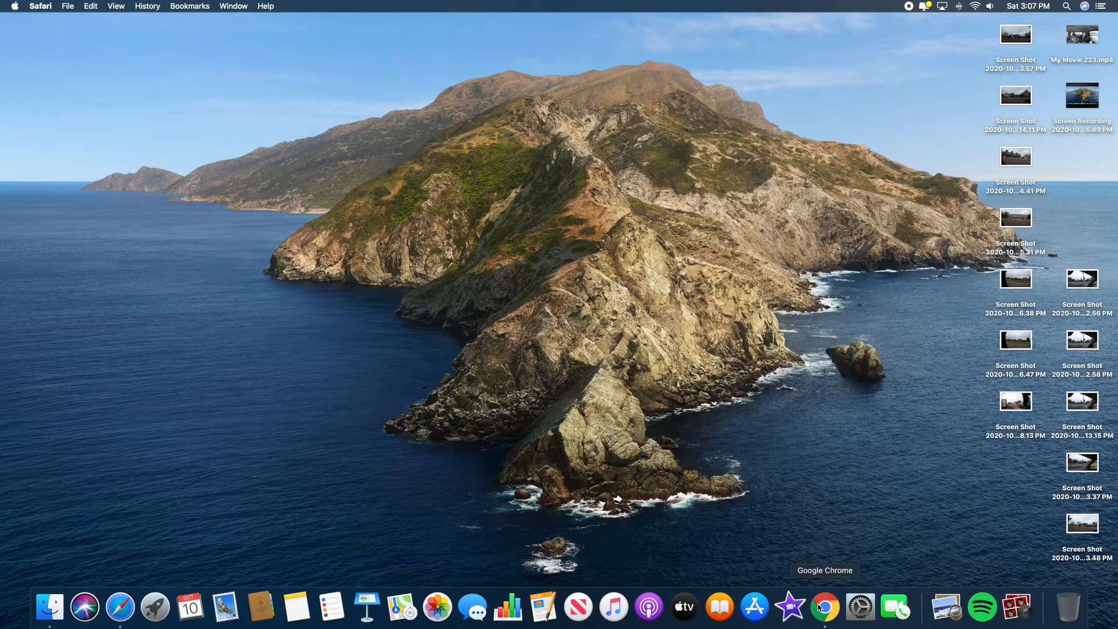
# - Launch Google Chrome from the Dock so a new tab is showing
pyautogui.click(824, 607)
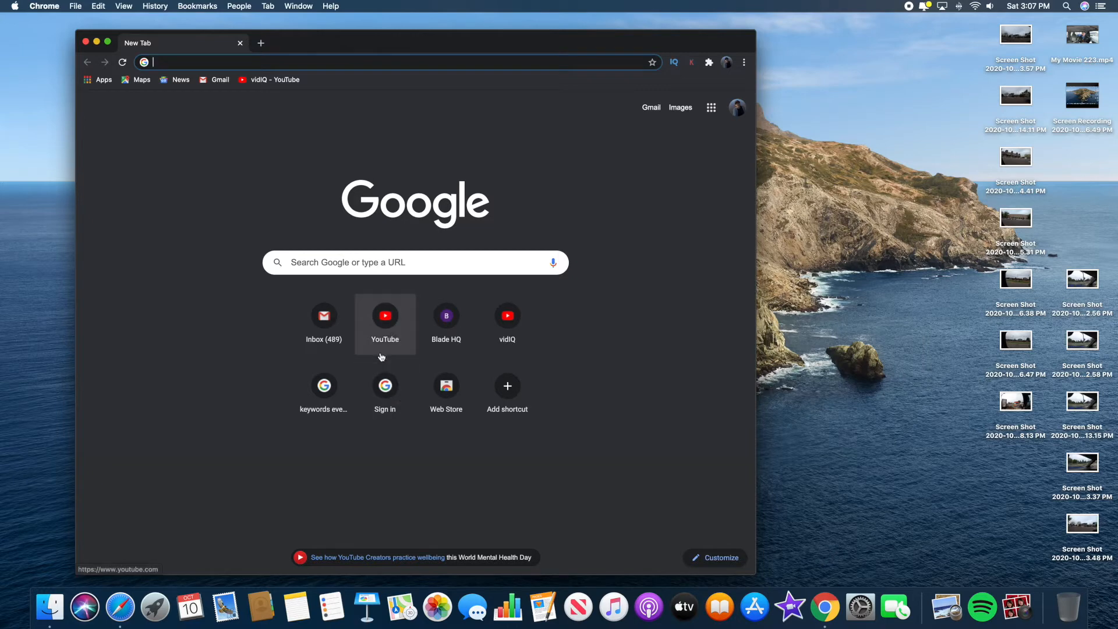
# - Open YouTube from the new-tab shortcuts and bring up the Create menu
pyautogui.click(385, 315)
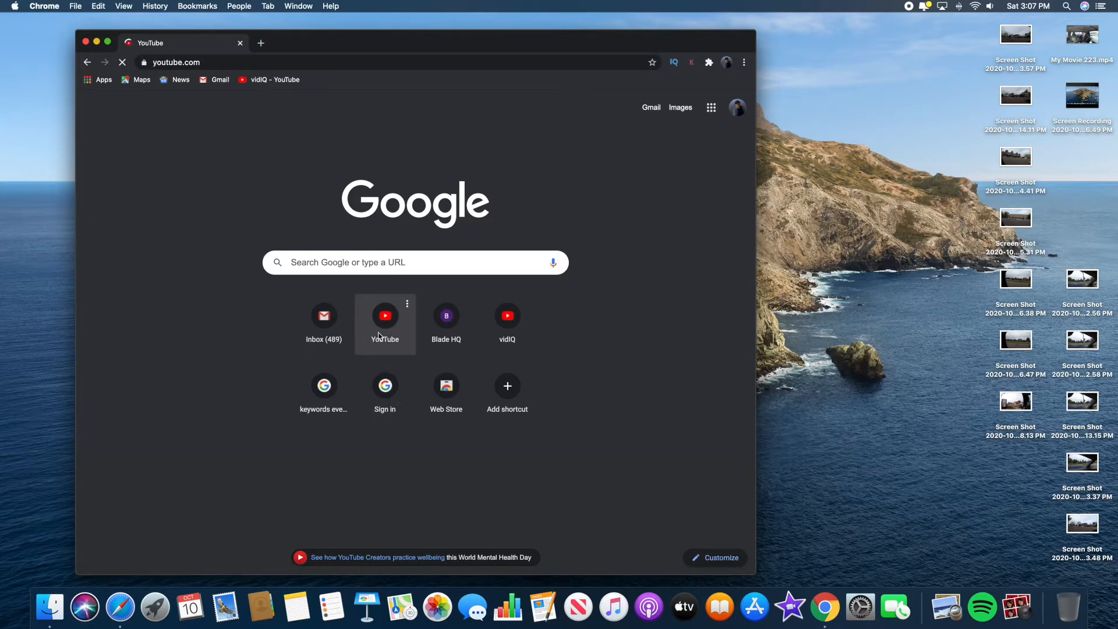
pyautogui.click(384, 315)
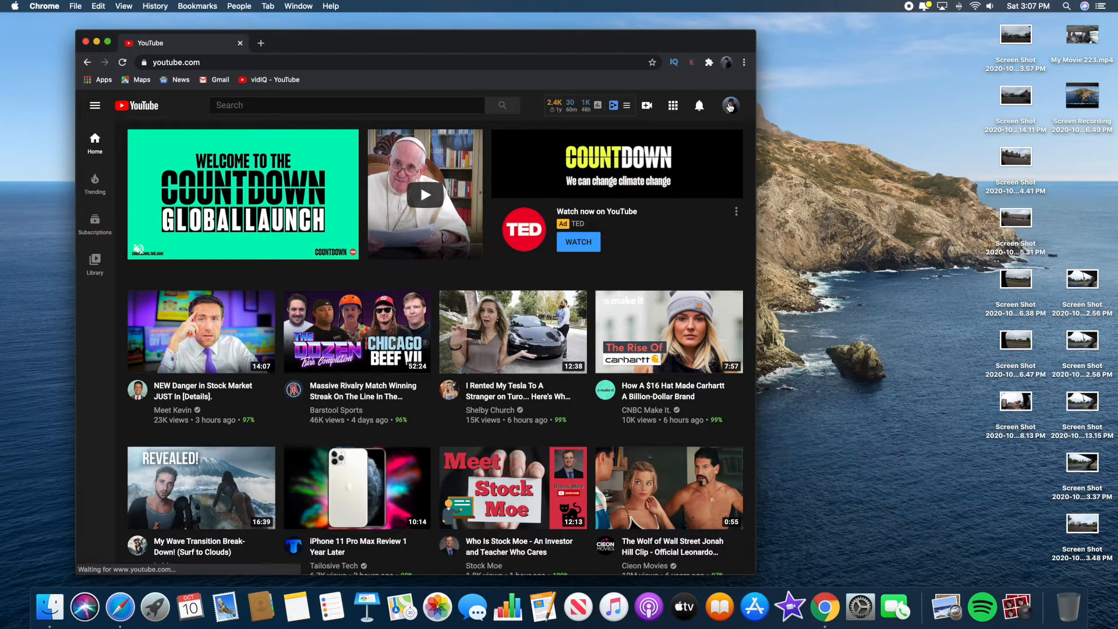
pyautogui.moveTo(647, 105)
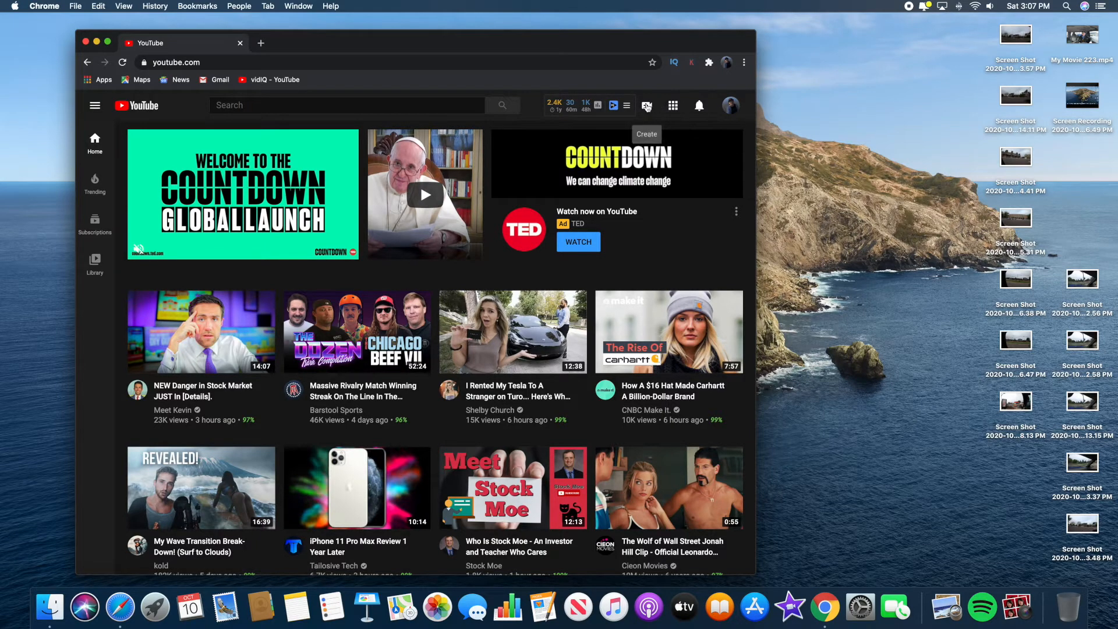
pyautogui.click(646, 106)
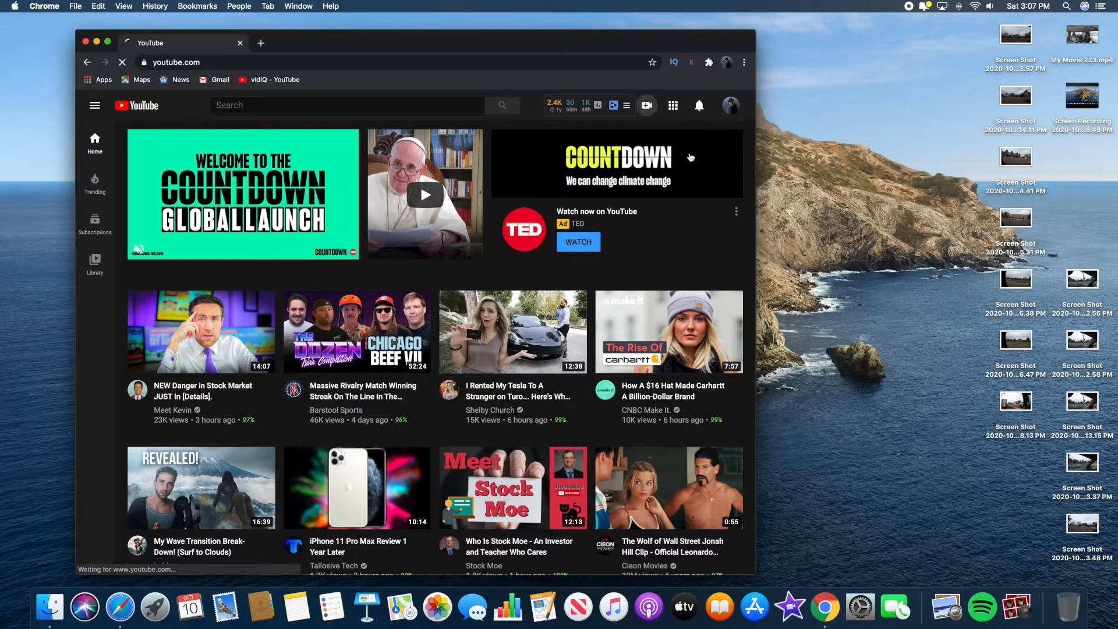
# - Start a webcam live stream and expand More Options on its stream info form
pyautogui.click(646, 105)
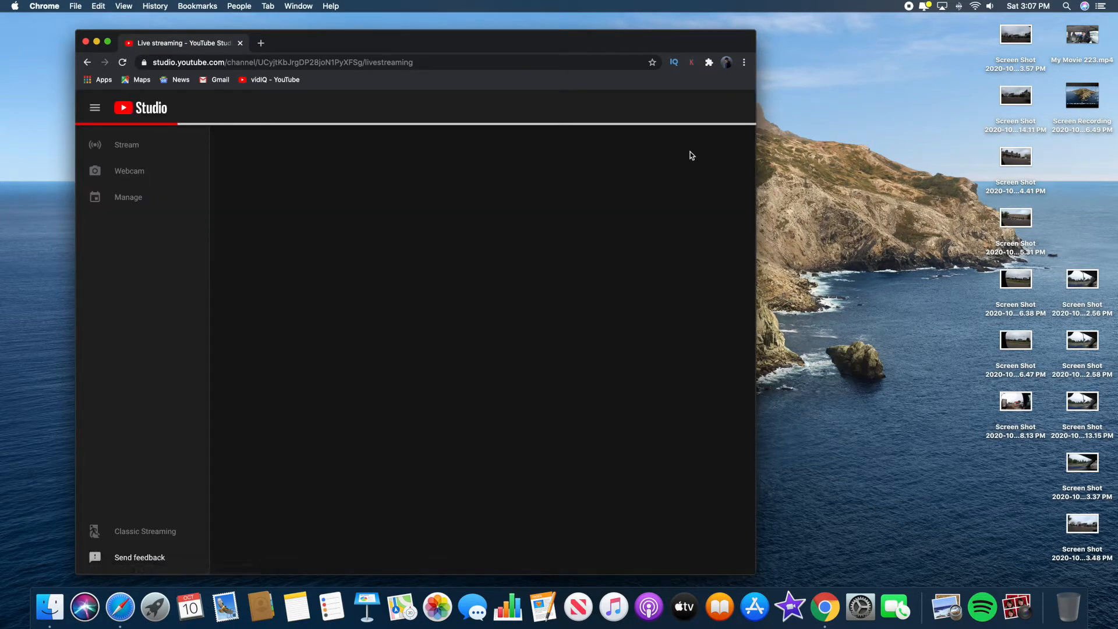
pyautogui.click(129, 171)
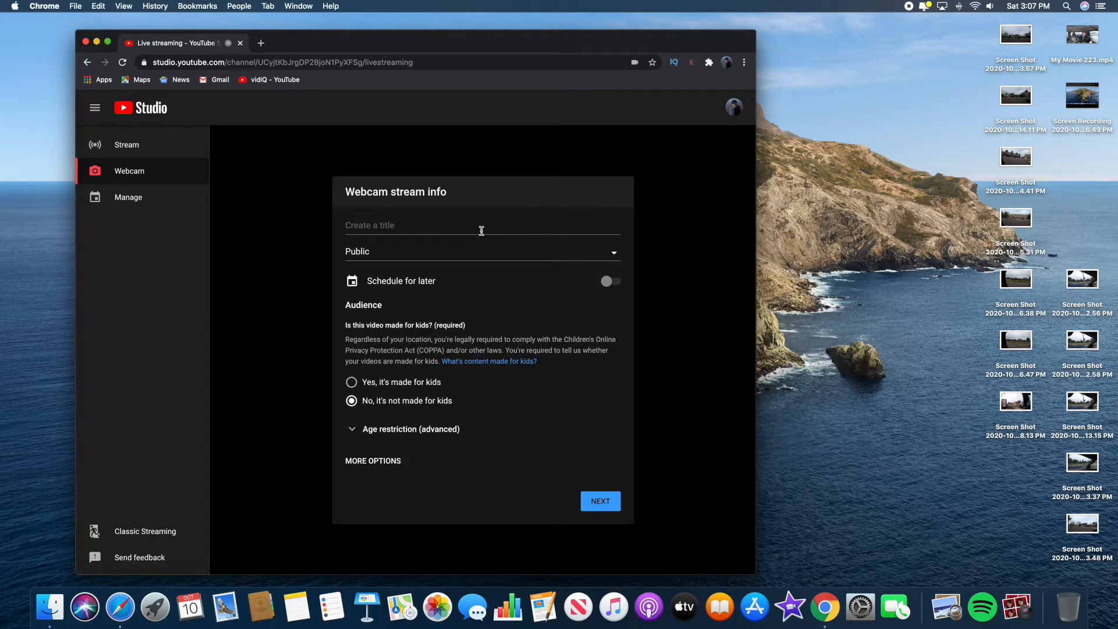
pyautogui.click(600, 500)
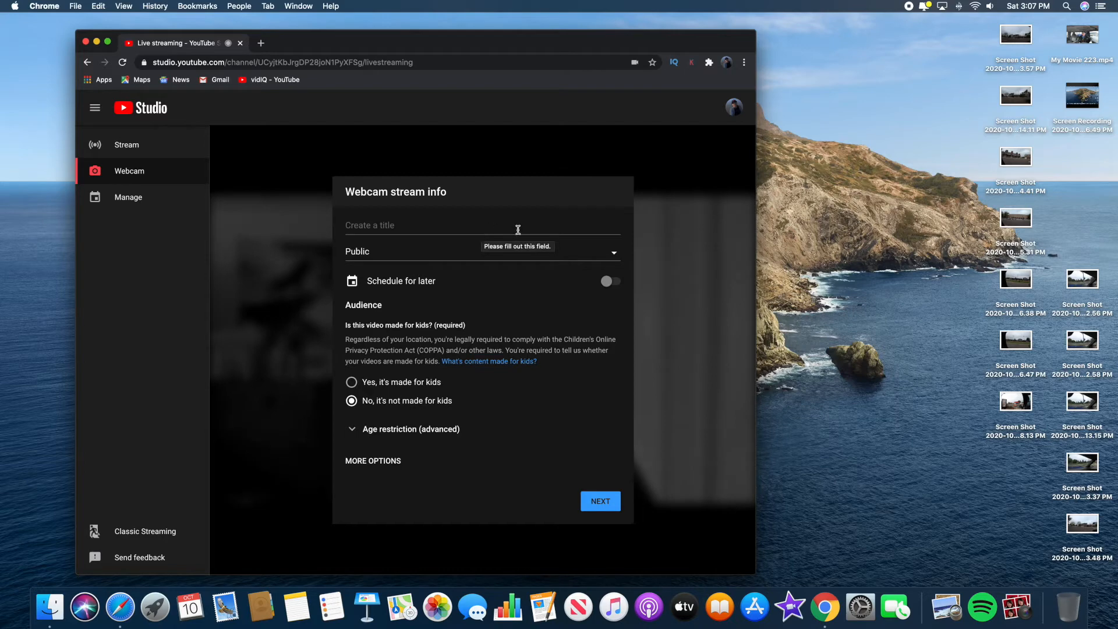
pyautogui.moveTo(547, 221)
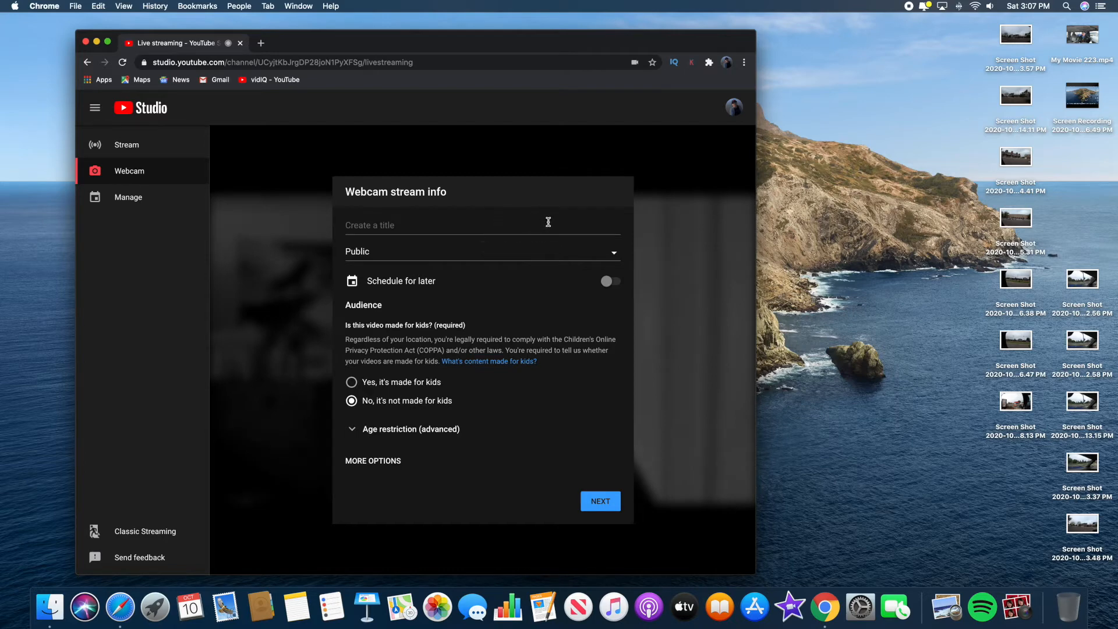
pyautogui.moveTo(371, 451)
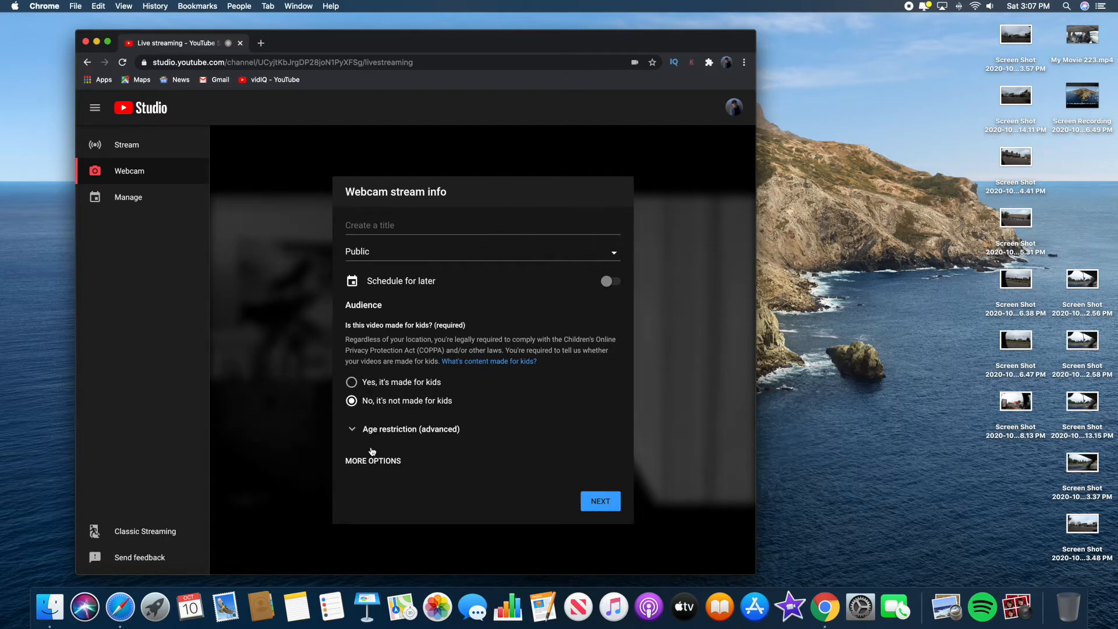
pyautogui.click(372, 459)
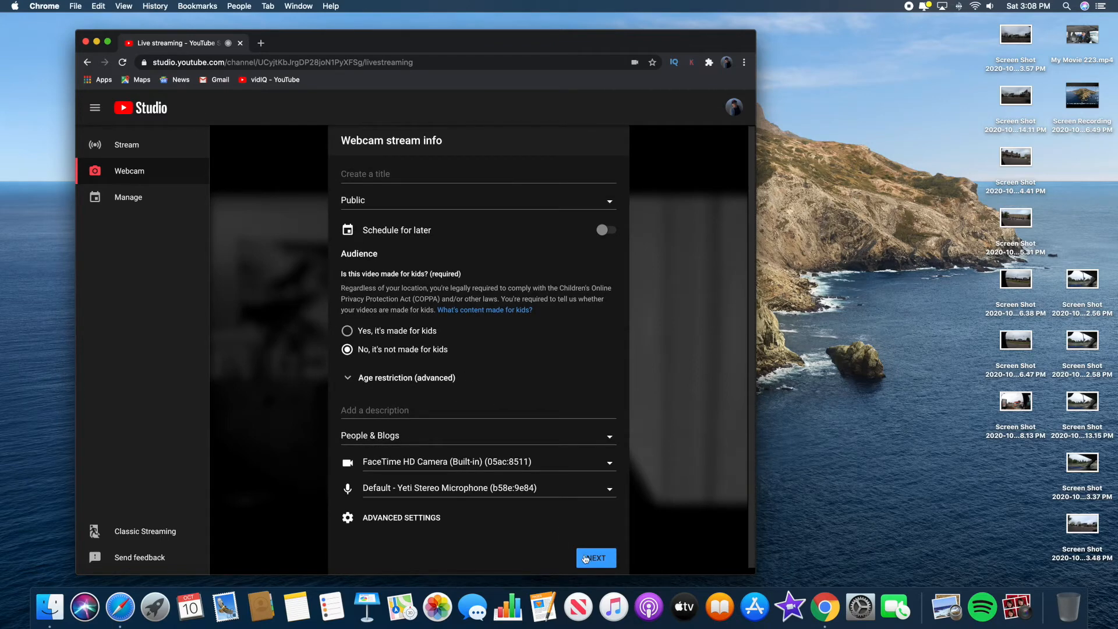
# - Title the stream 'how to' and continue to the stream preview
pyautogui.click(595, 558)
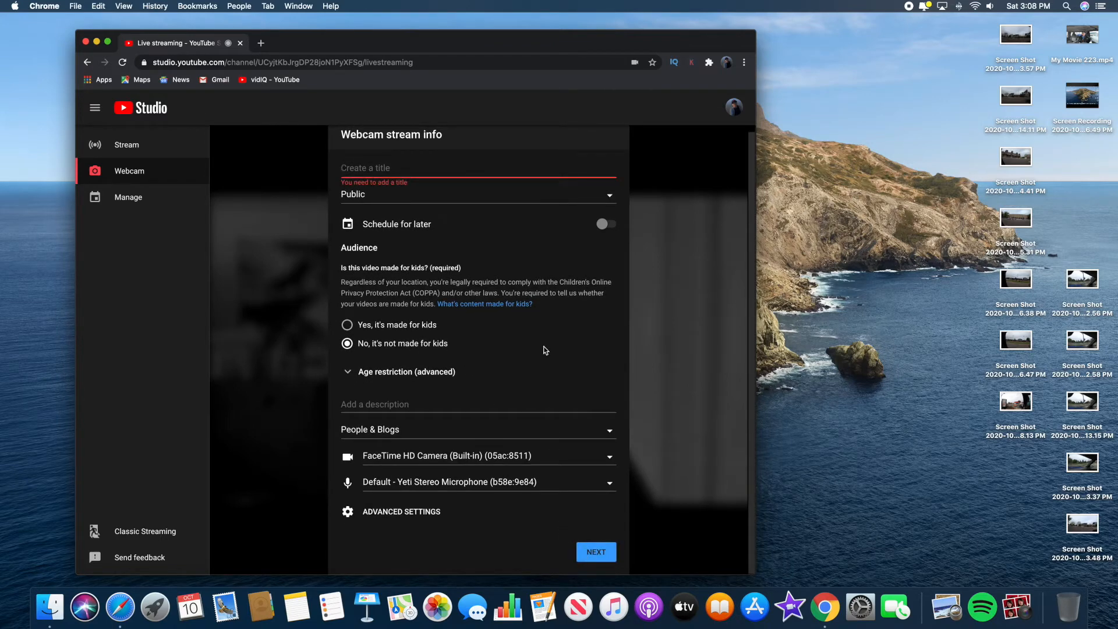
pyautogui.moveTo(519, 333)
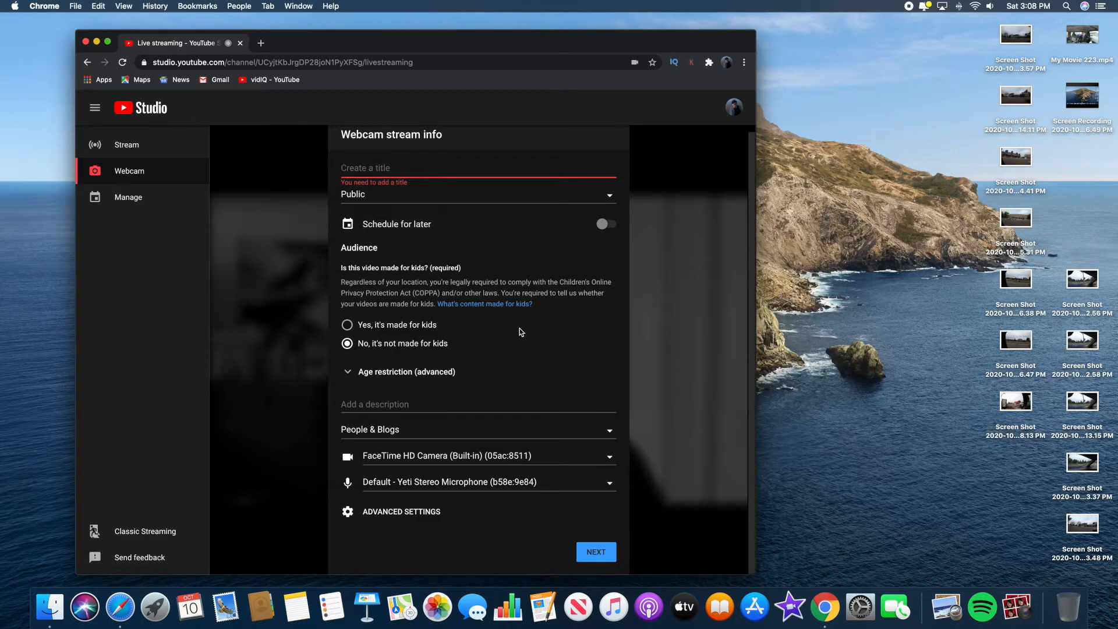
pyautogui.write('how')
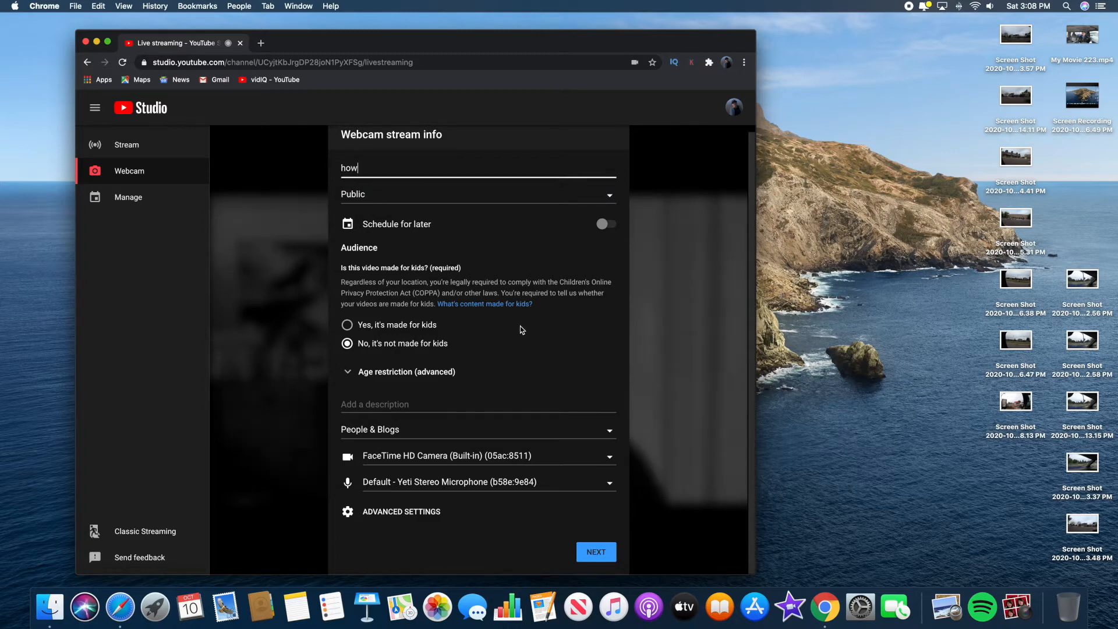
pyautogui.write('to')
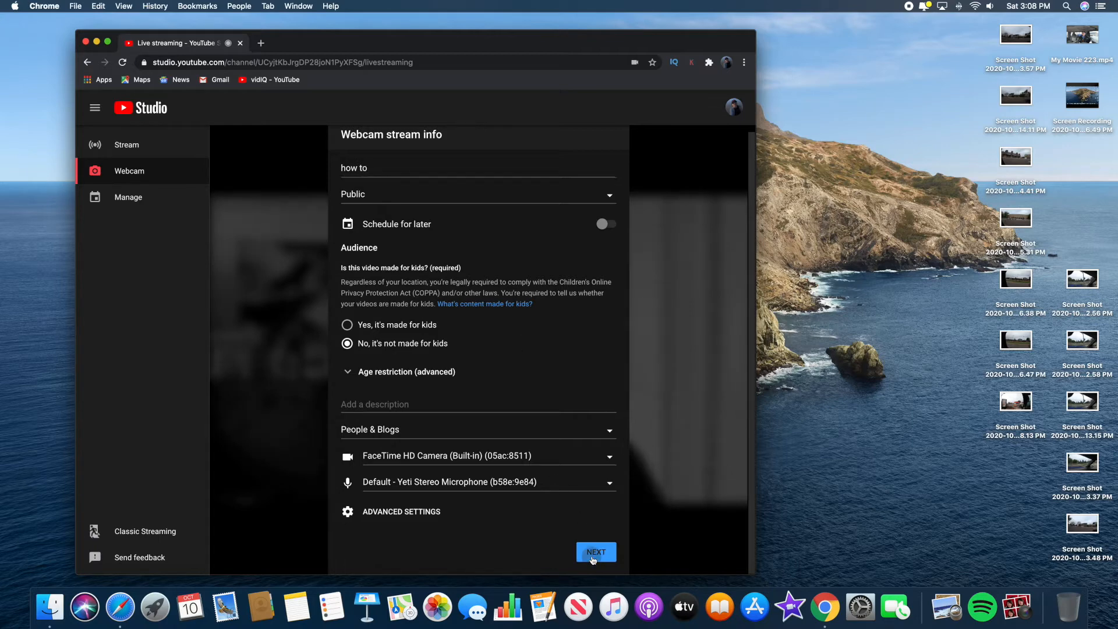
pyautogui.click(595, 552)
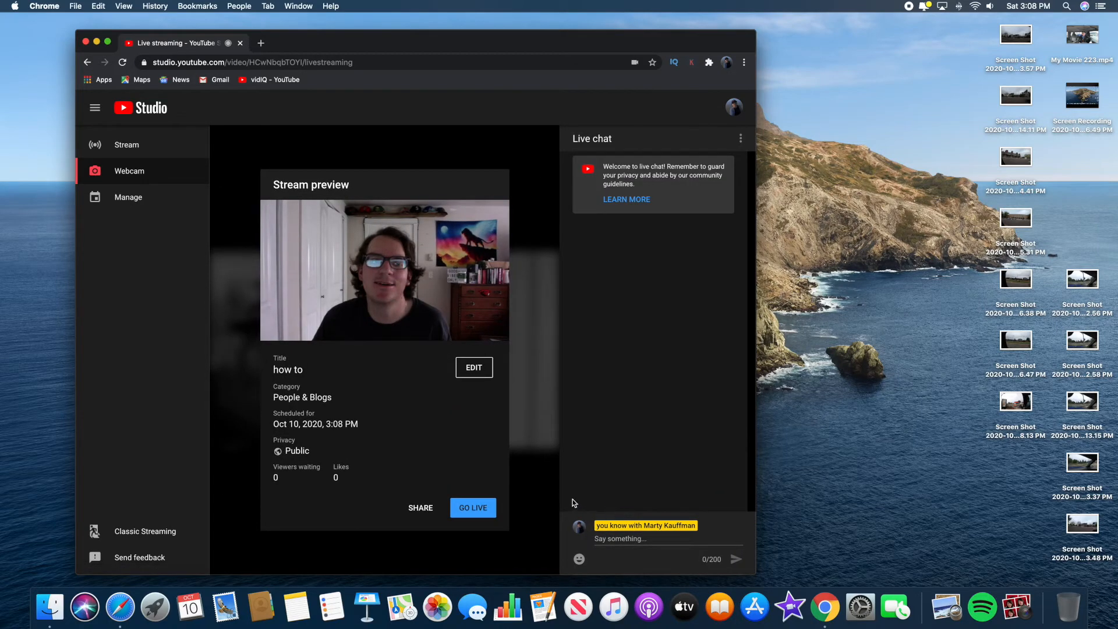
pyautogui.moveTo(452, 483)
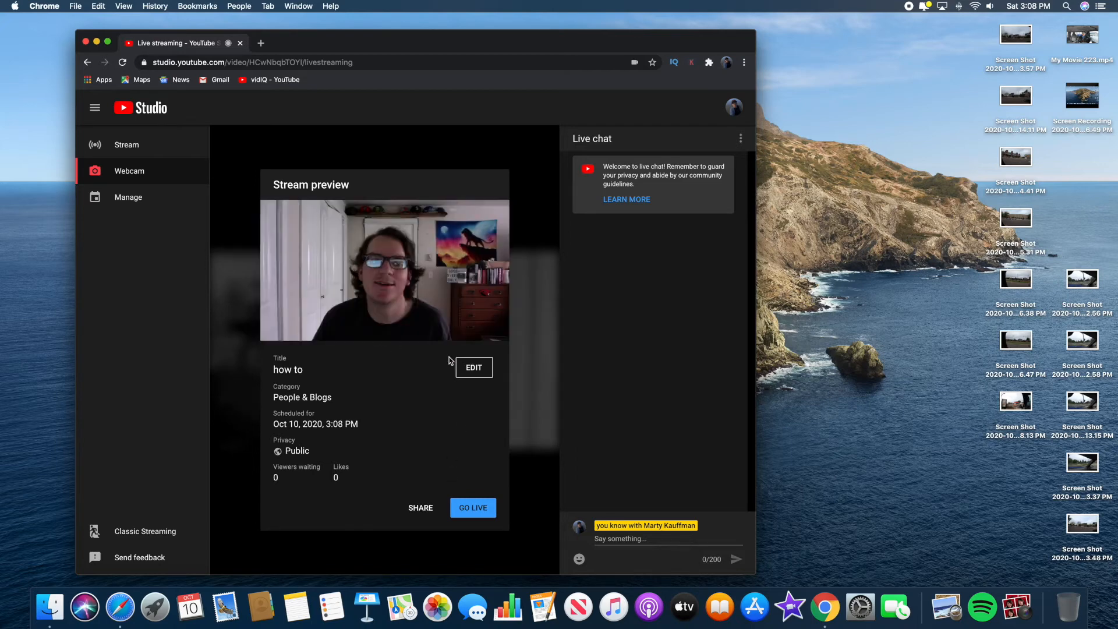
pyautogui.moveTo(100, 93)
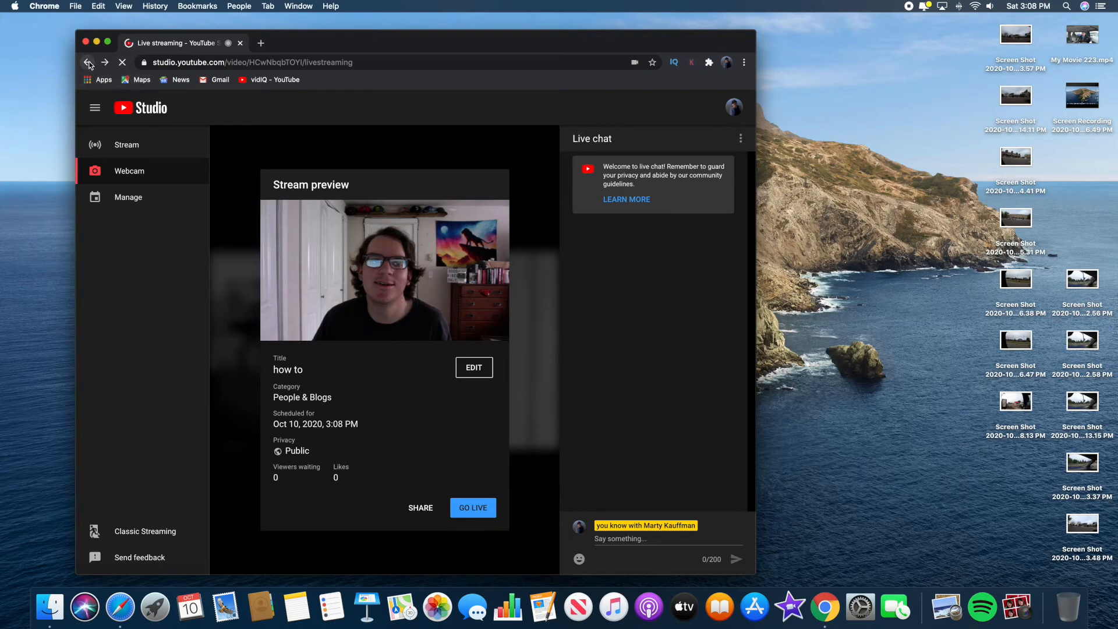
# - Go back to the YouTube home page and scroll the home feed
pyautogui.click(87, 63)
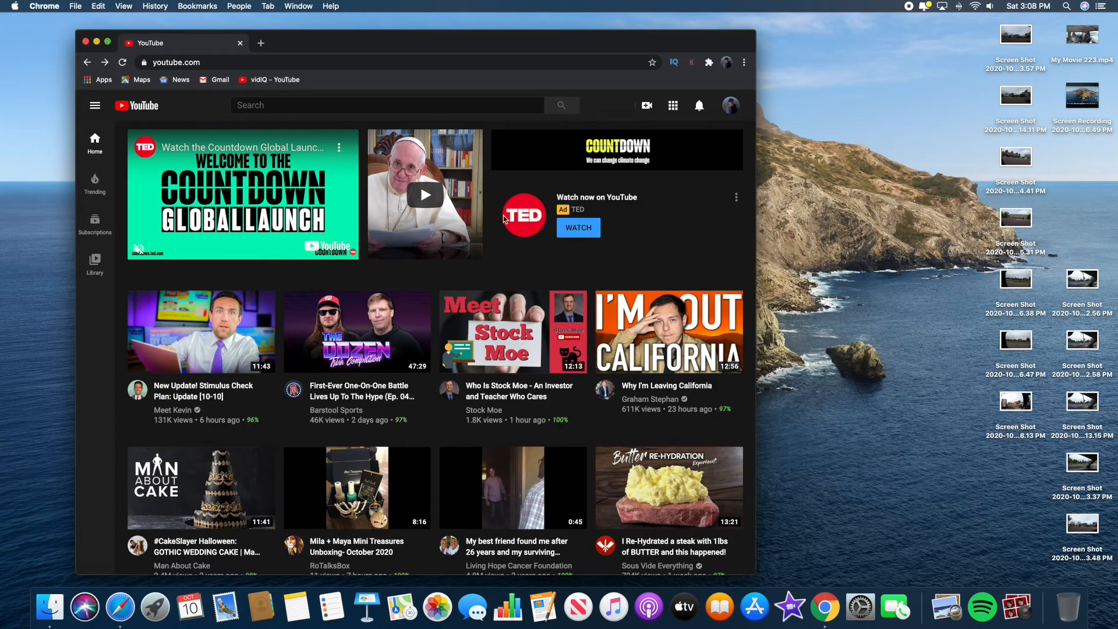
pyautogui.scroll(-3)
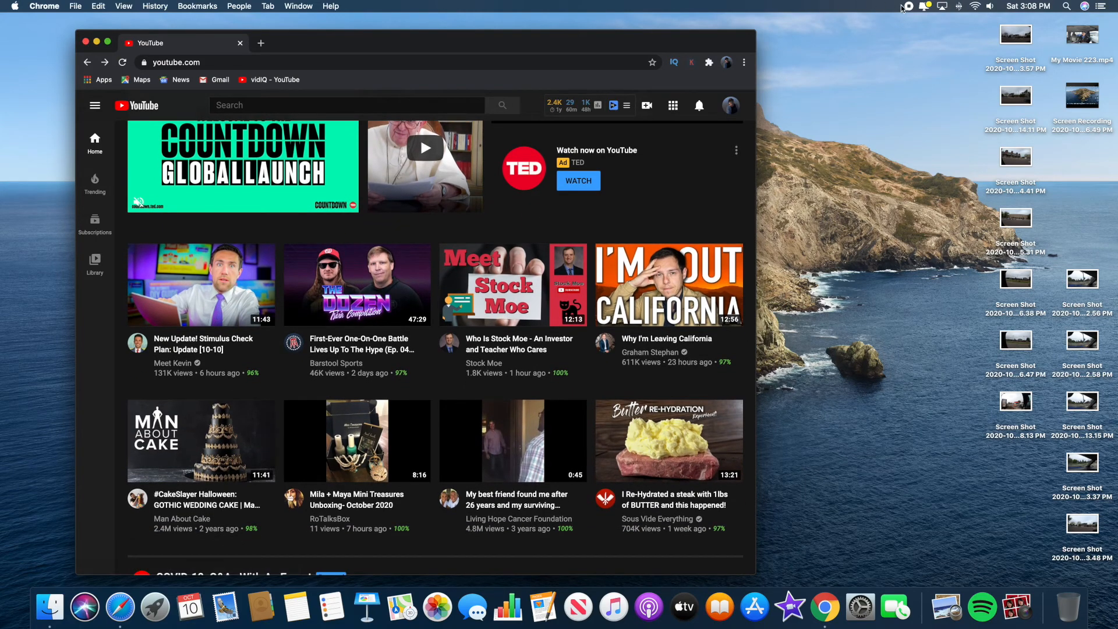